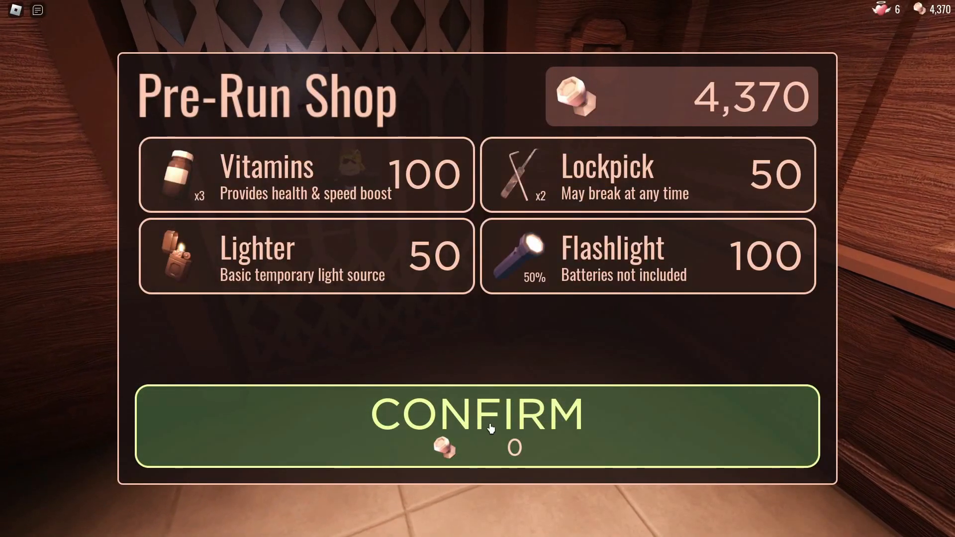
click(477, 424)
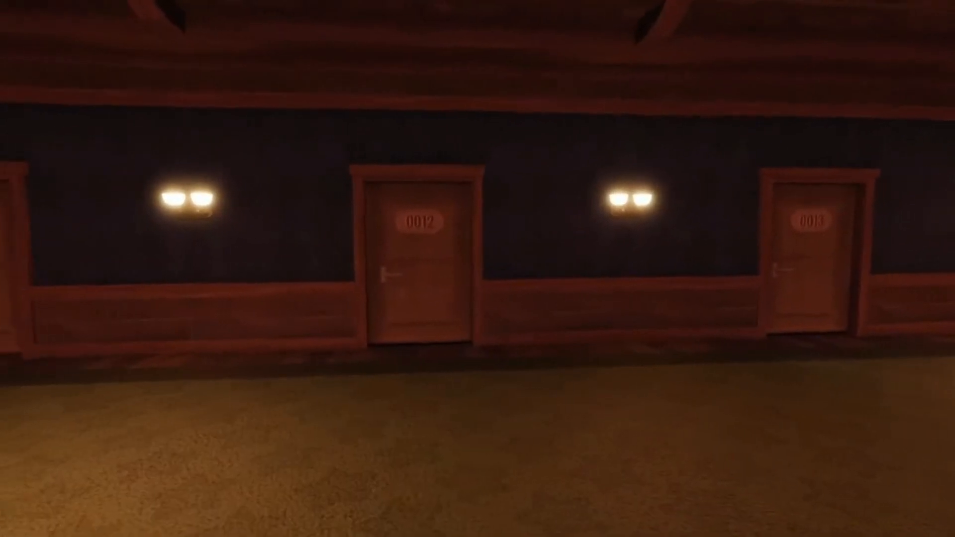
mouse_move(478, 269)
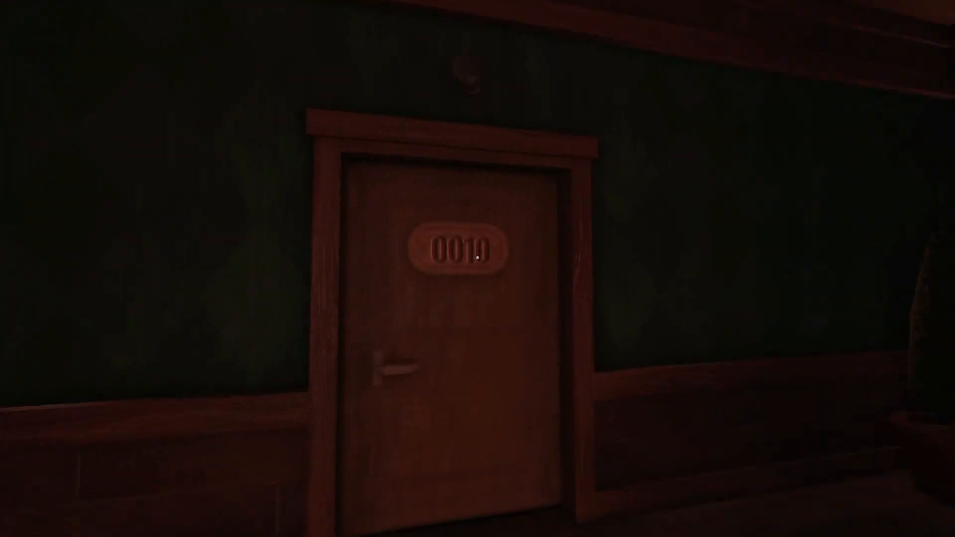
click(478, 256)
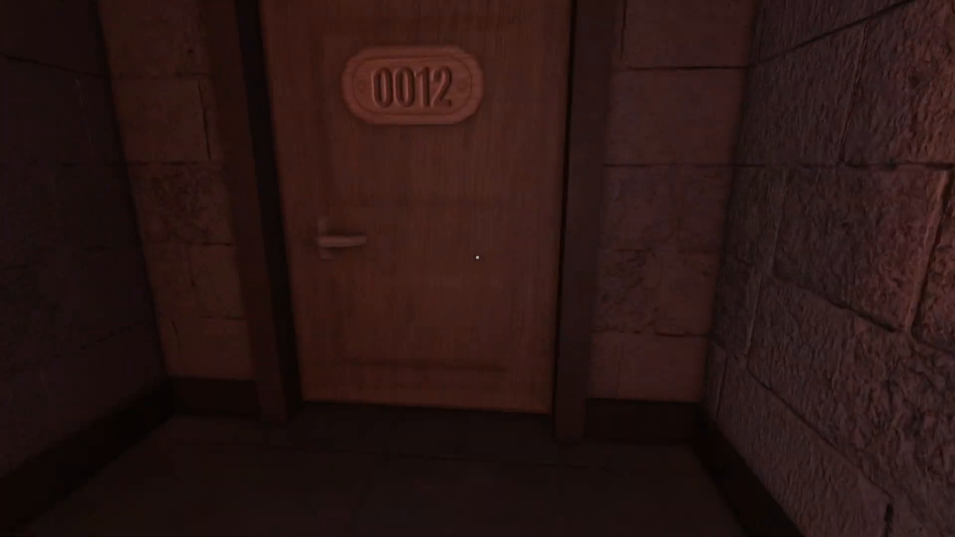
click(477, 257)
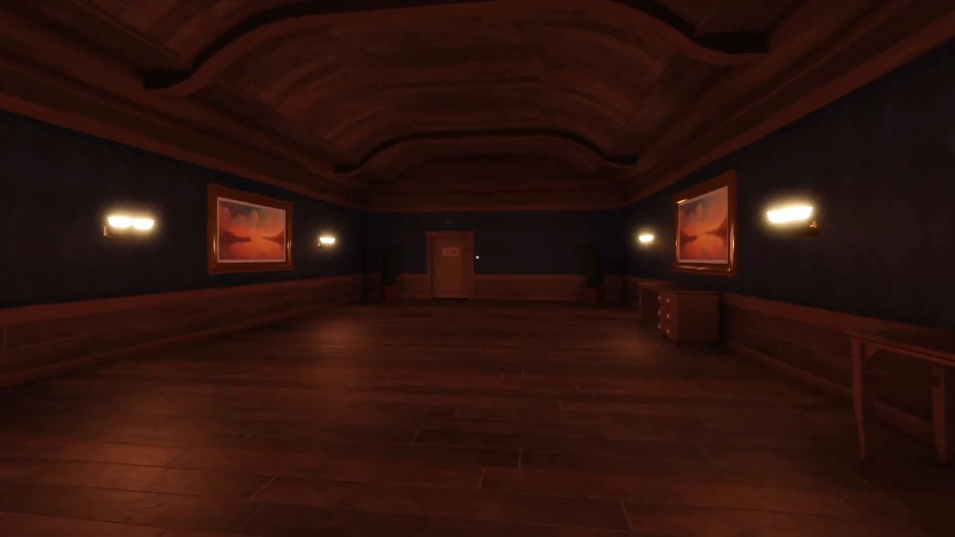
scroll(up, 3)
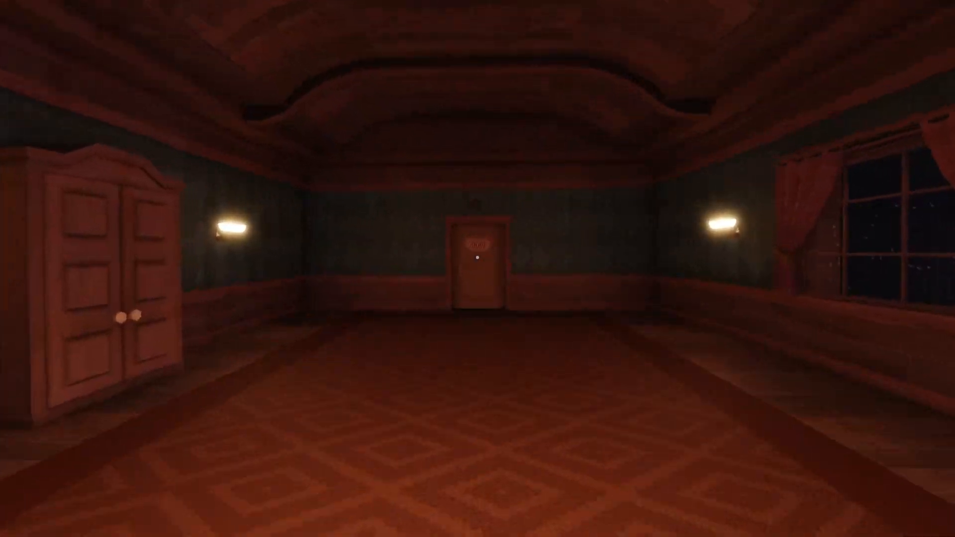
mouse_move(478, 268)
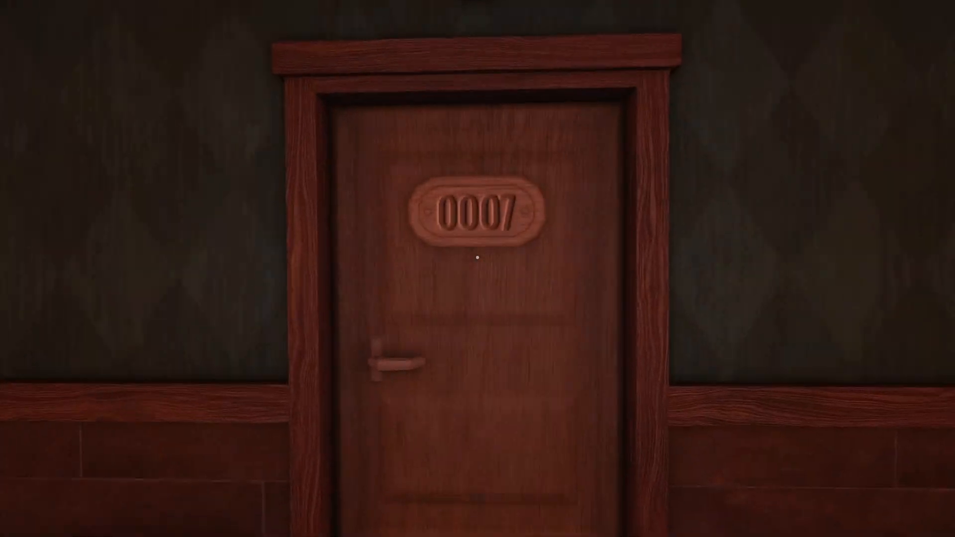